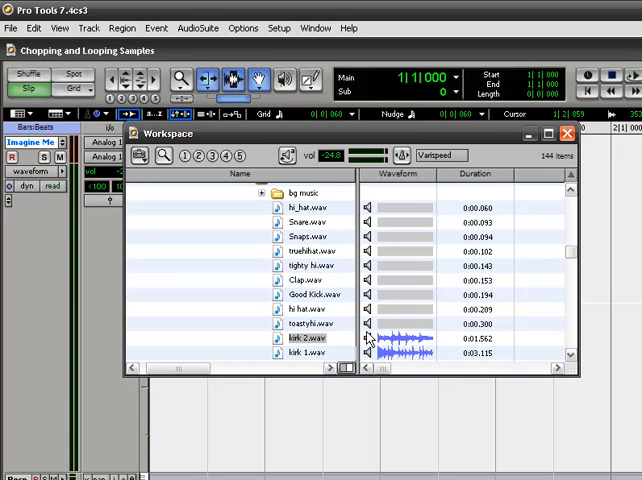
mouse_move(416, 140)
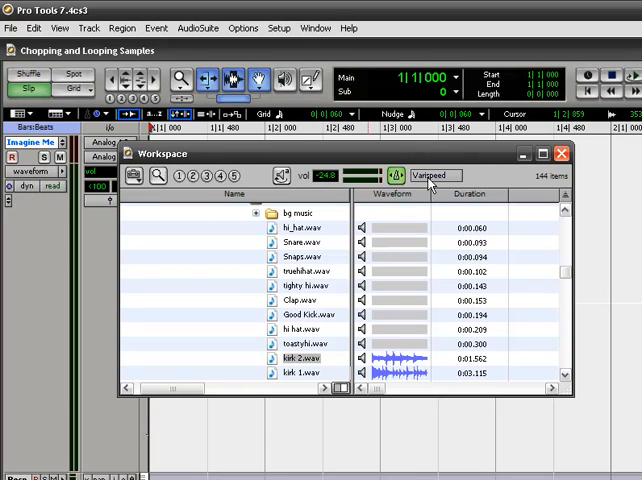
Step: Preview the browser loops in Polyphonic, Rhythmic and Monophonic elastic modes, ending on Polyphonic
click(432, 176)
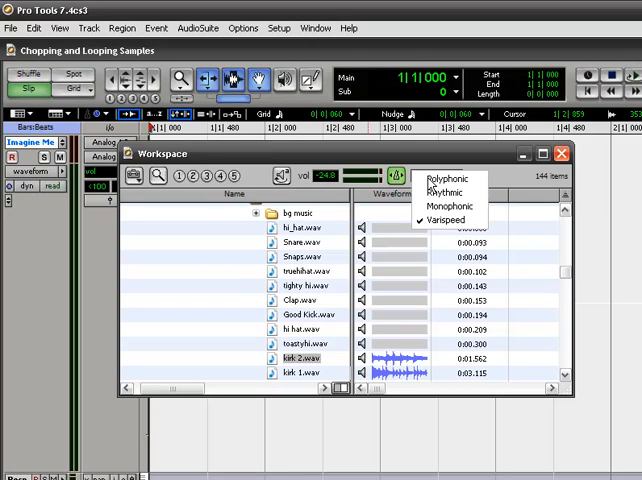
click(446, 178)
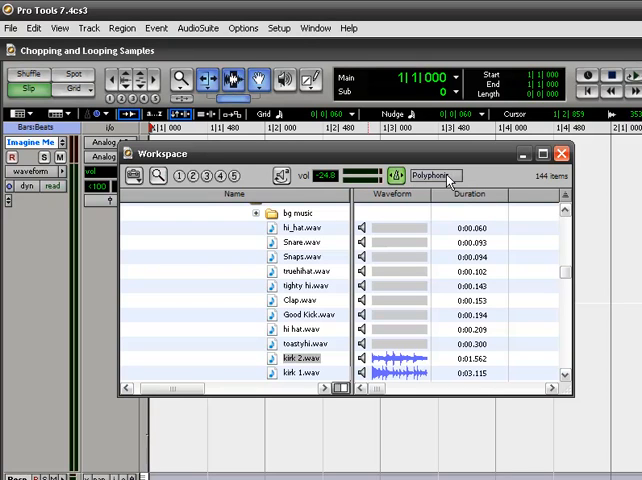
click(434, 176)
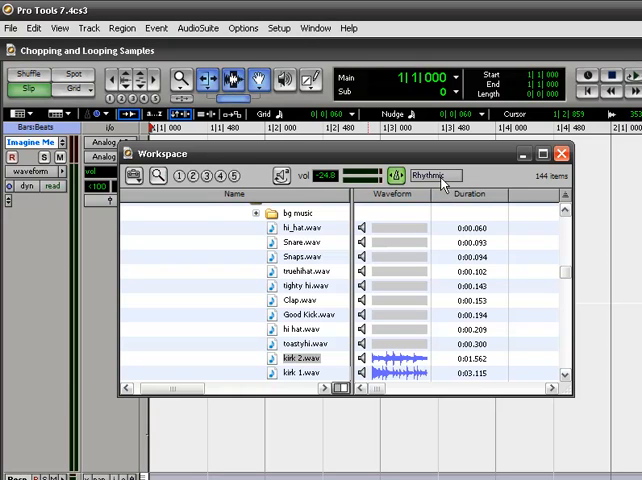
click(434, 176)
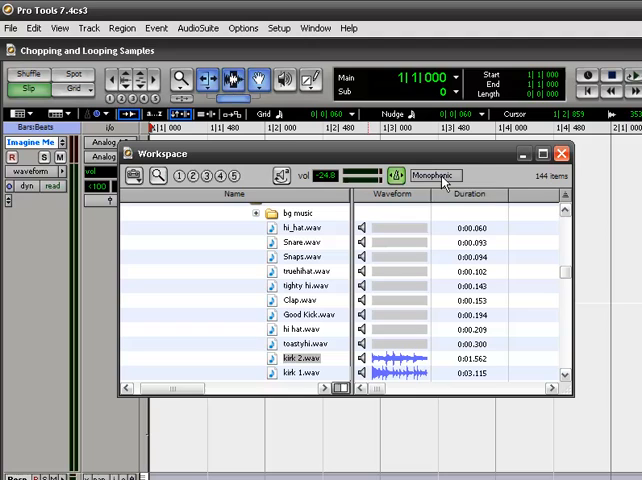
click(444, 176)
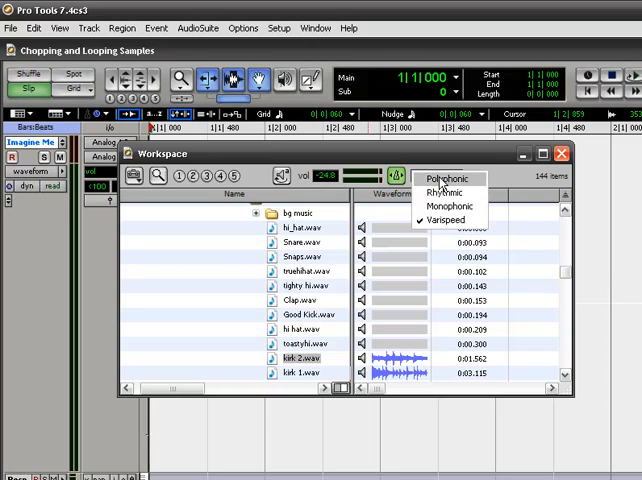
click(446, 178)
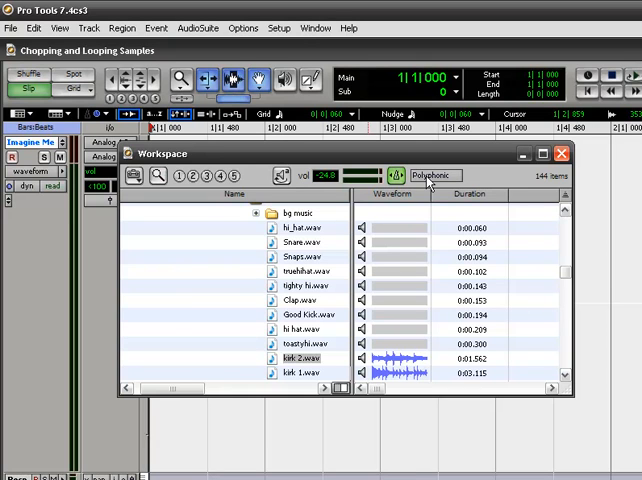
Step: Switch the browser preview to Varispeed mode and show the Transport window
click(434, 176)
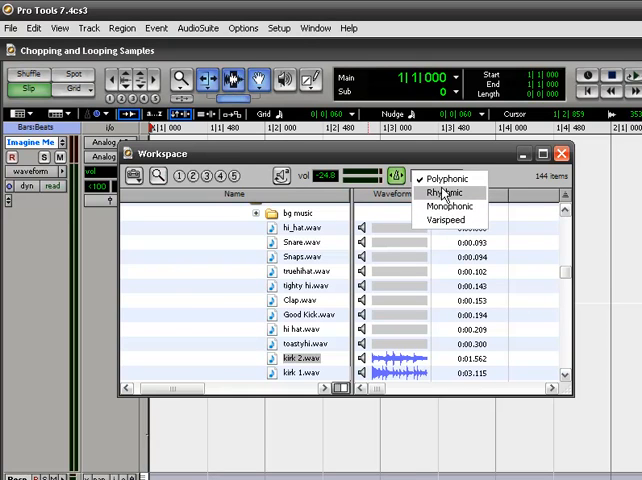
mouse_move(446, 180)
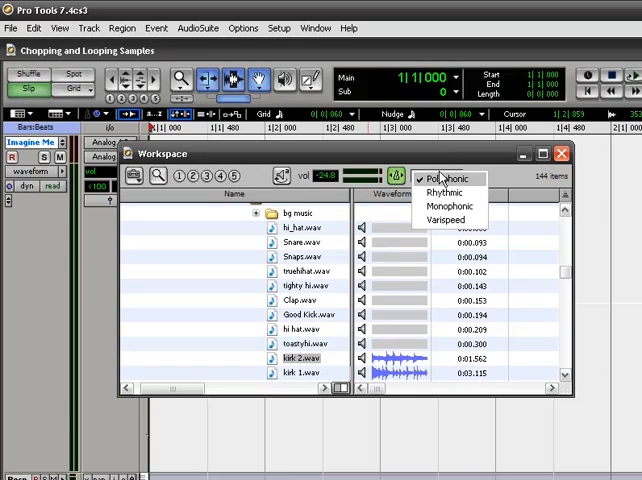
mouse_move(448, 220)
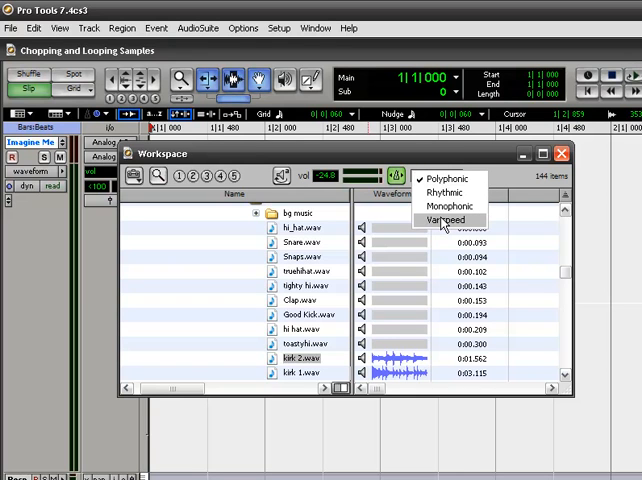
click(452, 220)
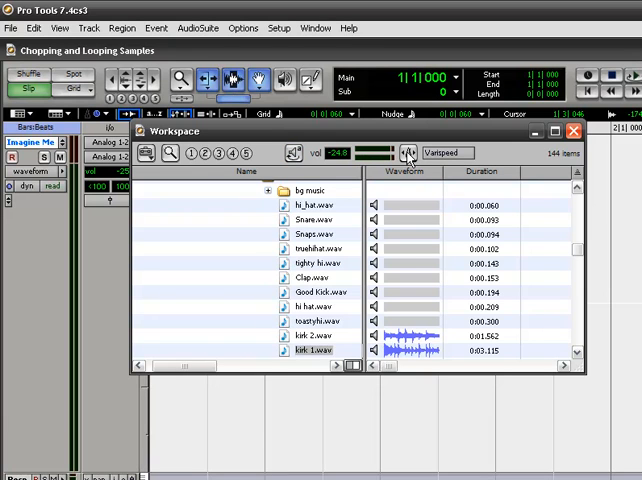
mouse_move(252, 330)
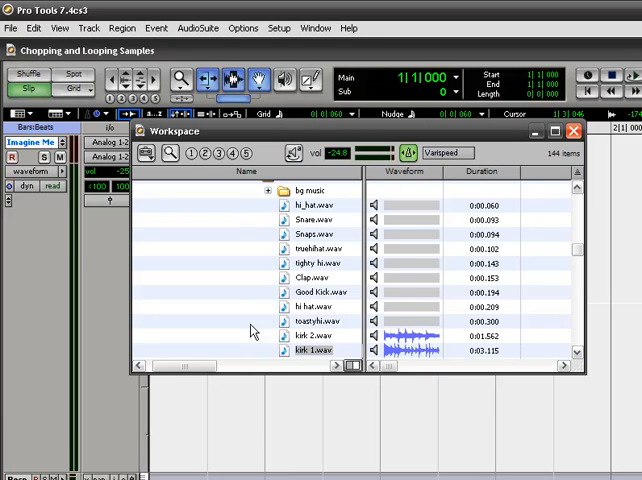
click(316, 28)
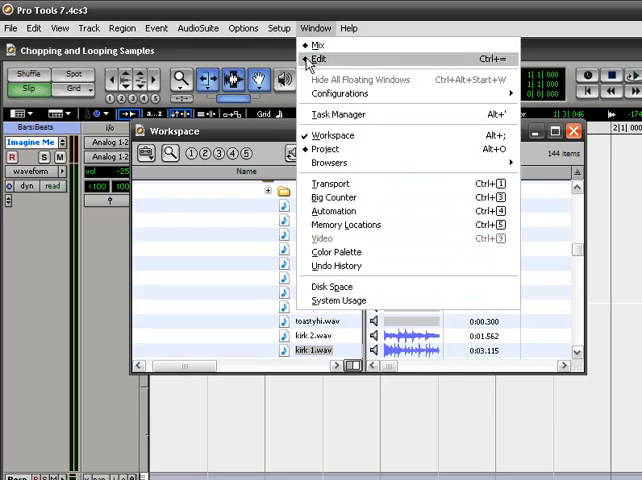
click(326, 184)
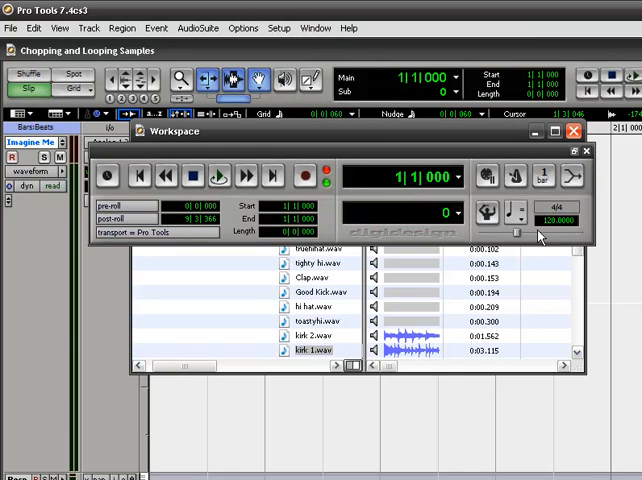
mouse_move(520, 236)
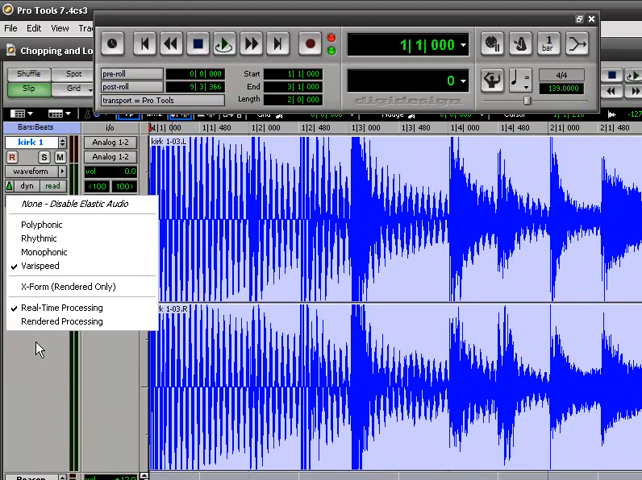
Step: Set track 1's elastic audio to Varispeed and play the drum loop, then stop
click(40, 268)
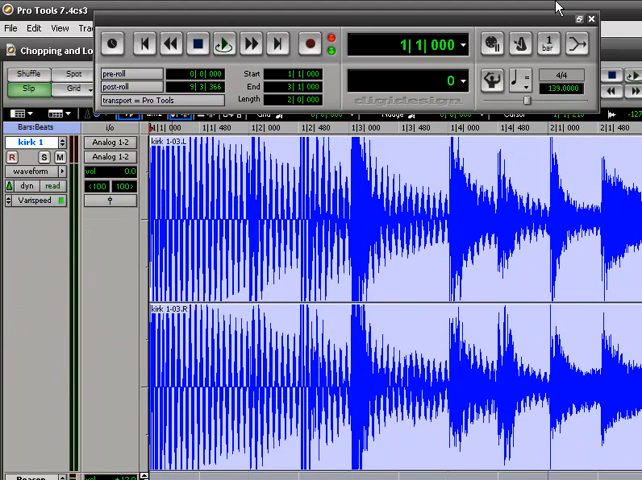
click(224, 44)
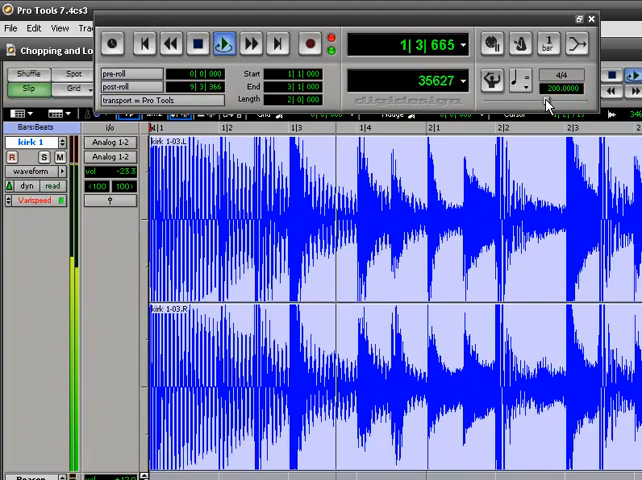
click(220, 42)
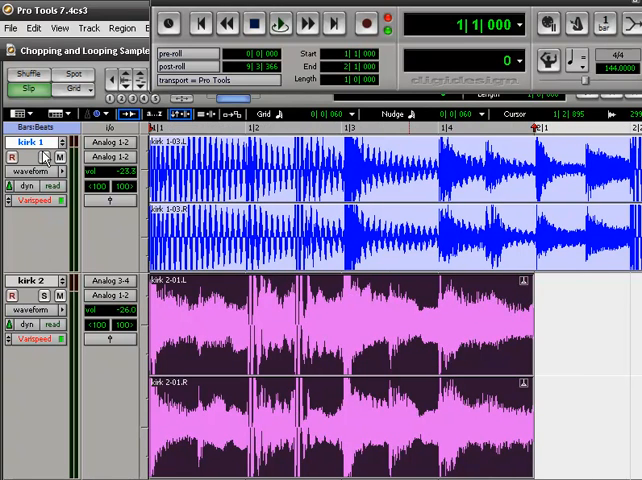
Step: Play the two stacked Varispeed drum loops at session tempo, stopping back at the start
click(278, 22)
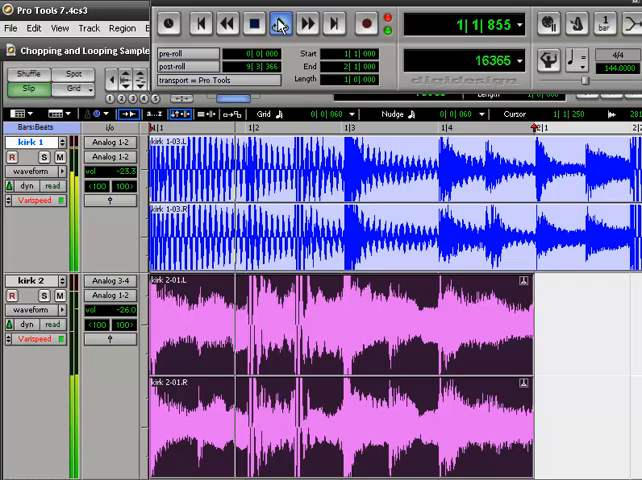
click(276, 22)
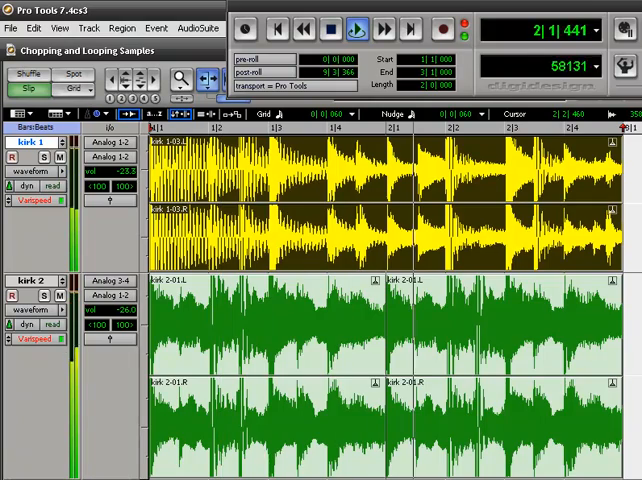
click(330, 28)
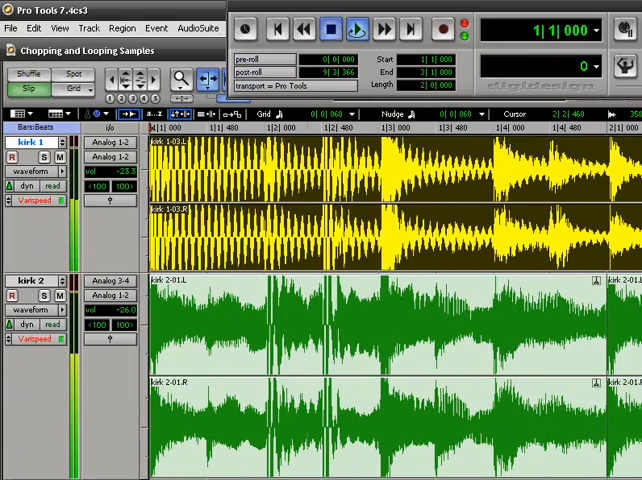
click(356, 28)
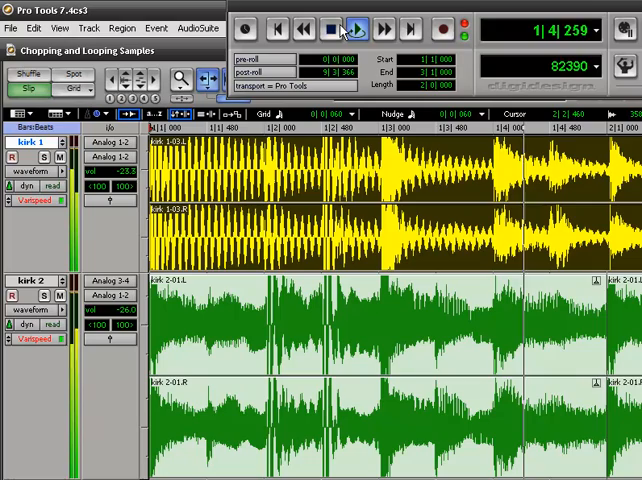
click(332, 28)
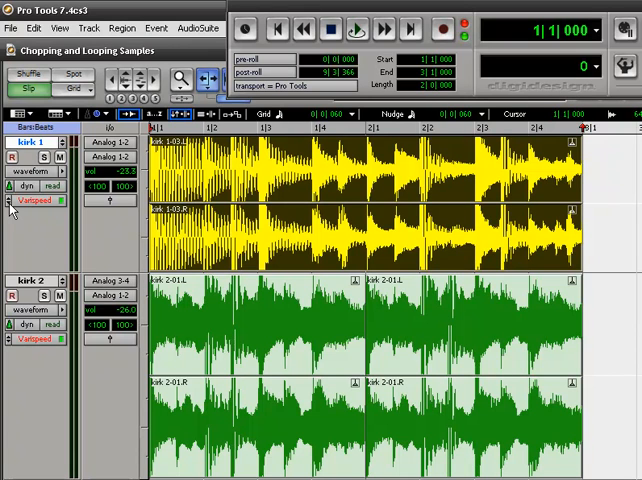
Step: Set both drum tracks' elastic audio to Polyphonic and audition the loops
click(36, 198)
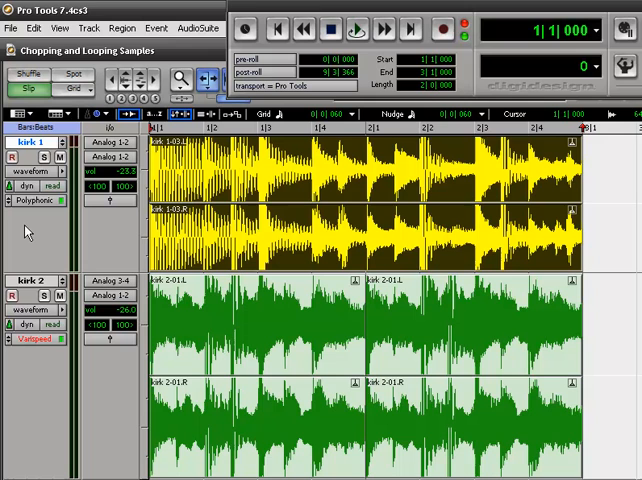
click(22, 348)
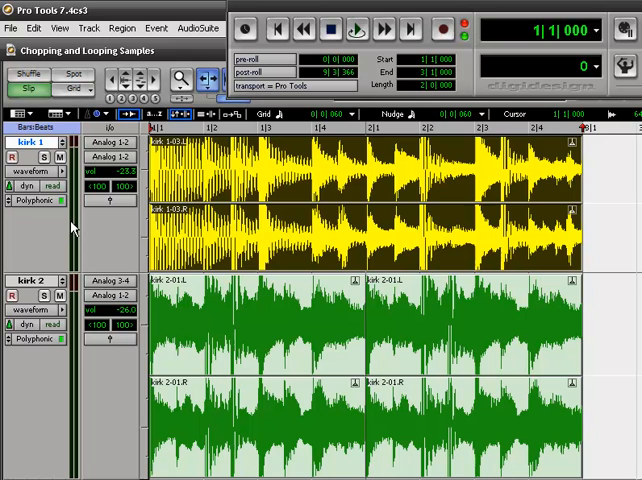
click(356, 28)
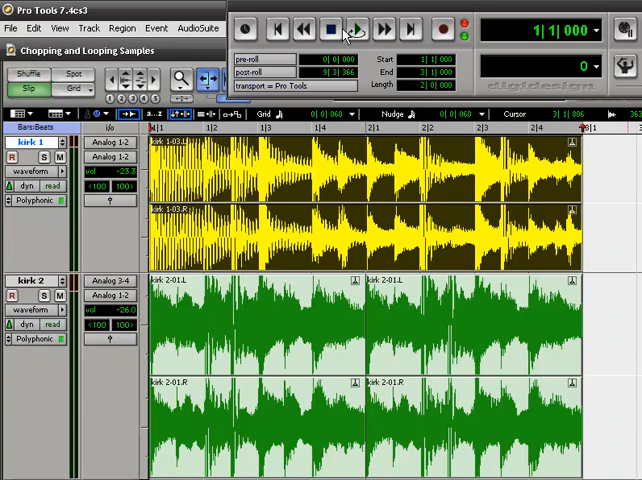
click(356, 28)
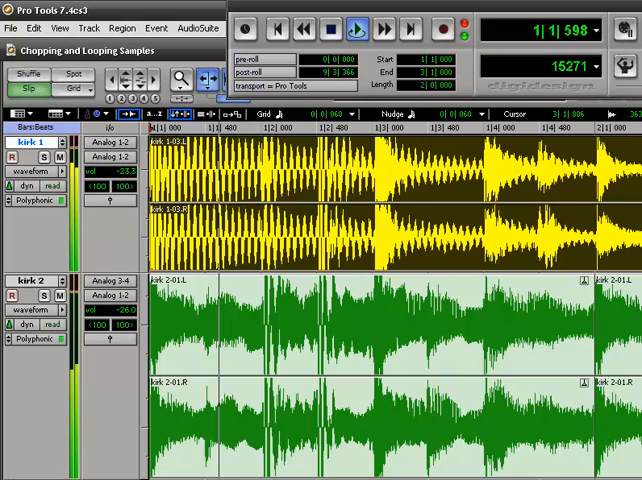
click(356, 32)
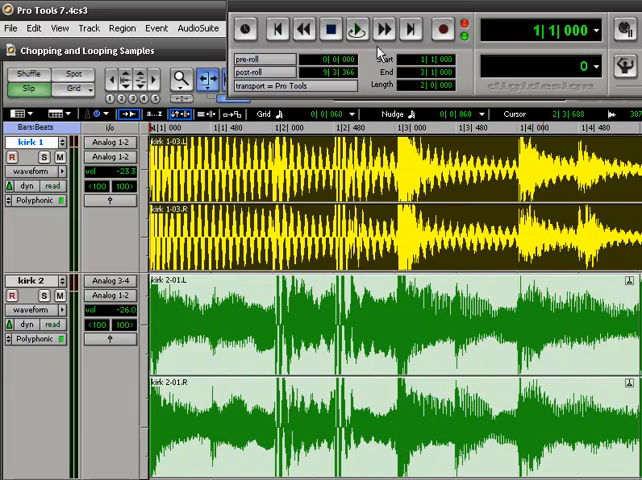
click(356, 28)
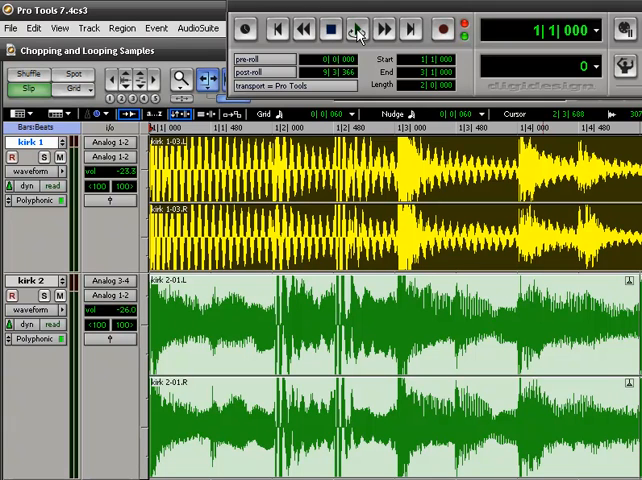
Step: Adjust track 1's Polyphonic Window knob during playback, then stop
click(356, 34)
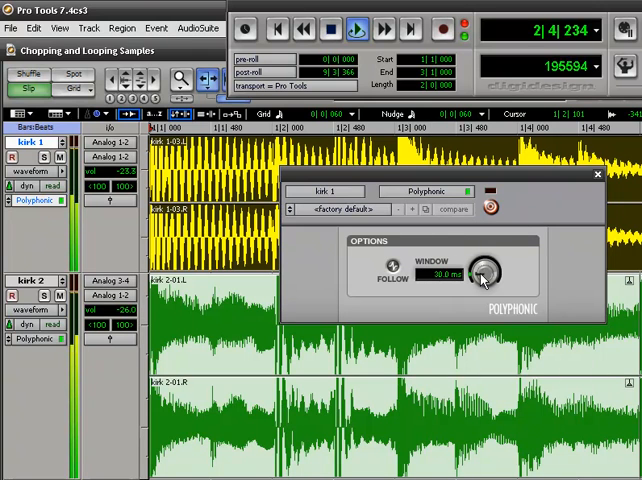
drag(480, 276, 490, 262)
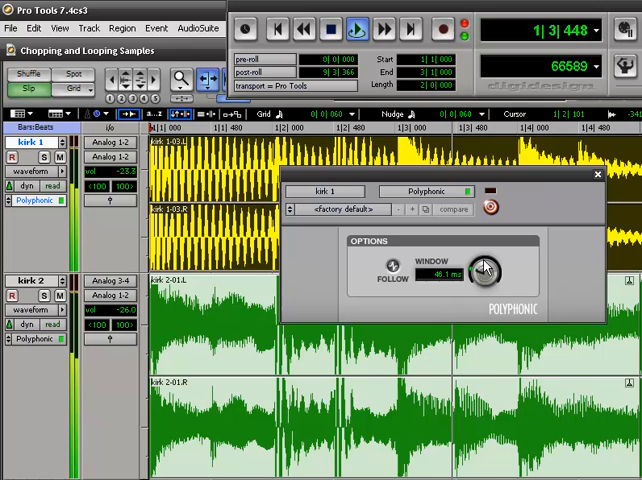
drag(480, 270, 490, 256)
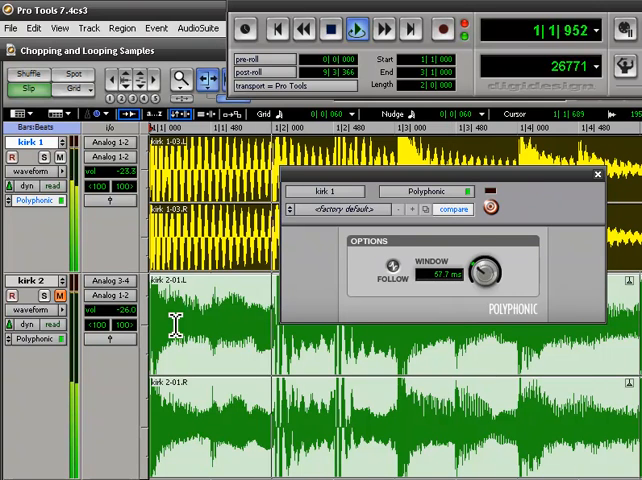
drag(484, 270, 490, 256)
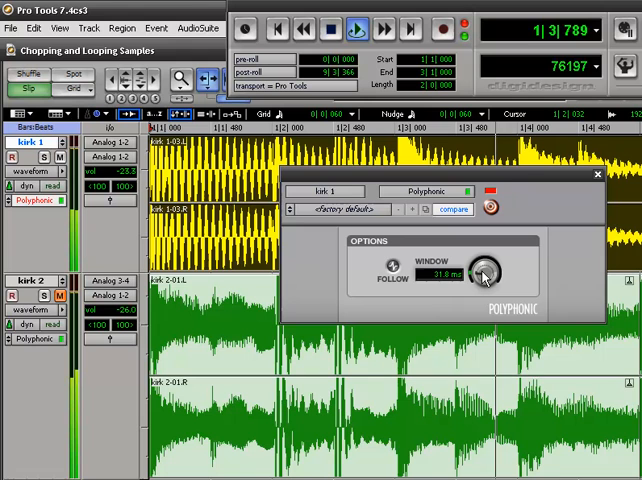
drag(484, 272, 480, 284)
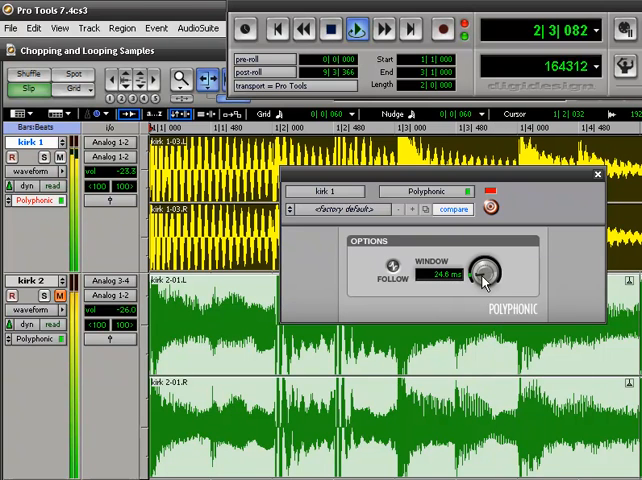
click(332, 24)
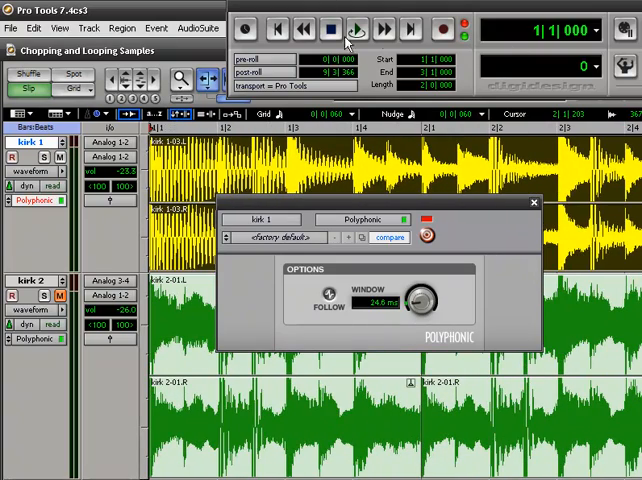
click(356, 24)
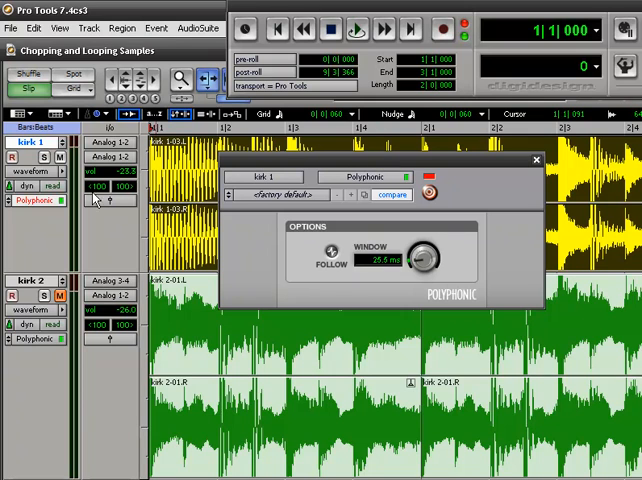
mouse_move(12, 340)
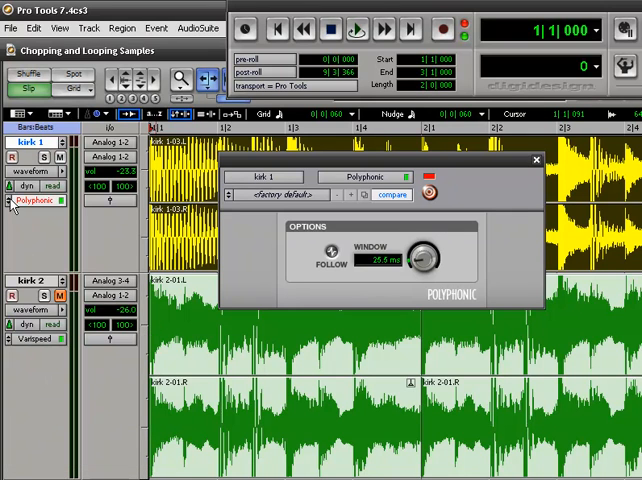
Step: Return the drum tracks to Varispeed elastic audio and close the Polyphonic window
click(332, 34)
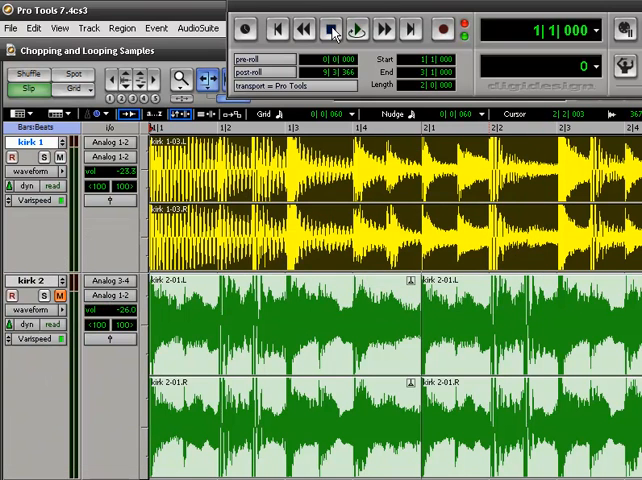
click(356, 28)
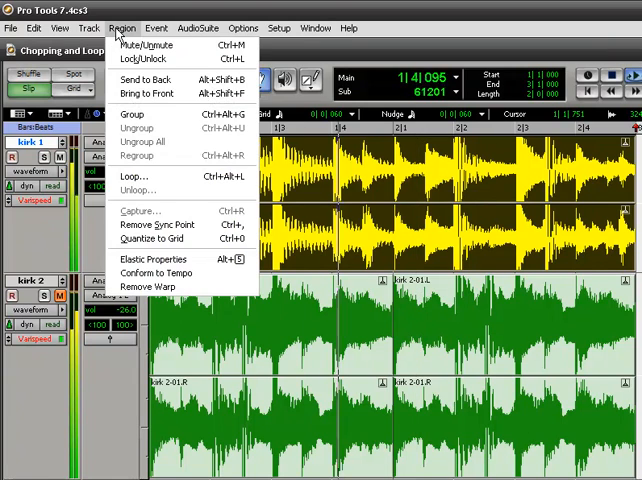
Step: Bring up Beat Detective in Bar|Beat Marker Generation mode
click(156, 28)
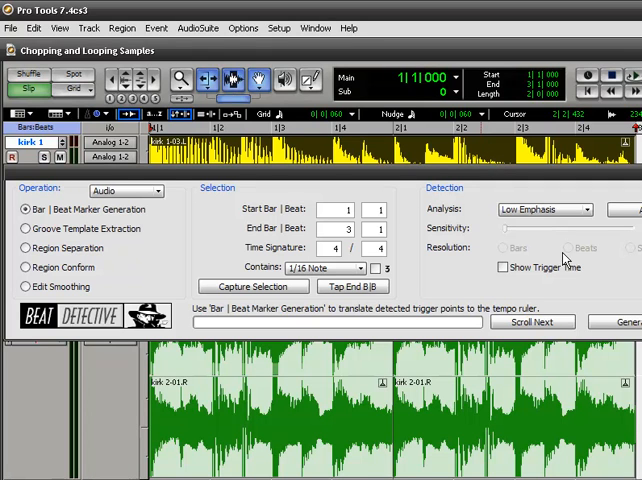
mouse_move(276, 196)
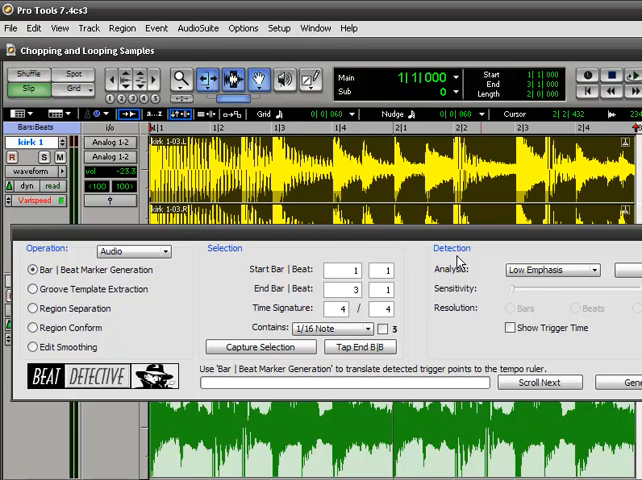
mouse_move(516, 244)
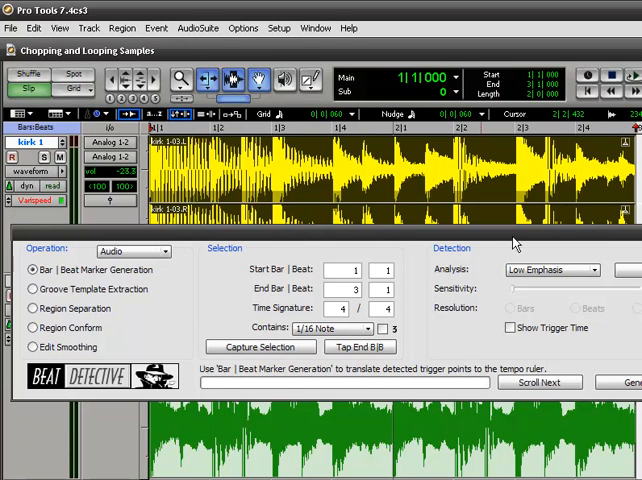